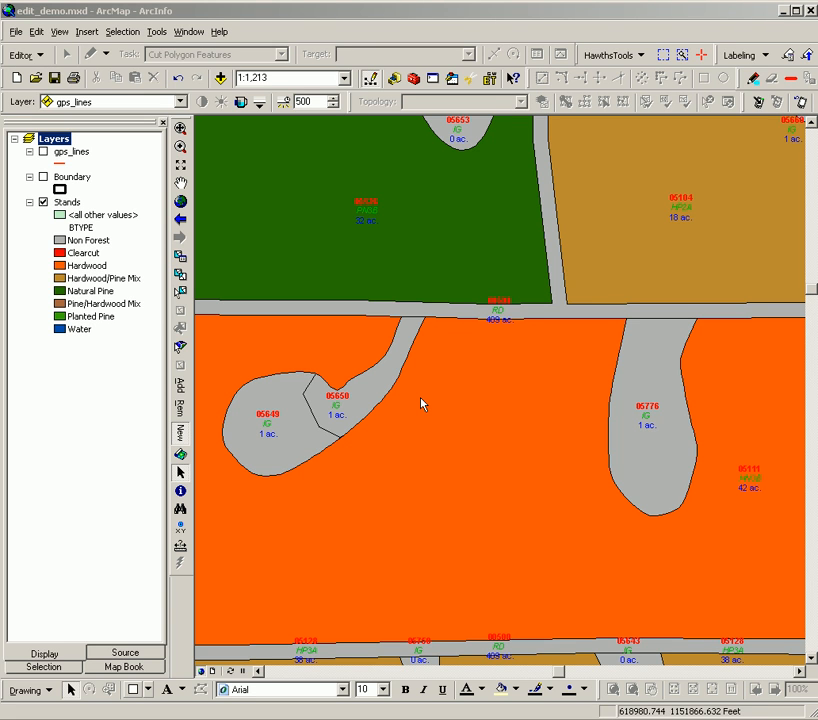
mouse_move(390, 408)
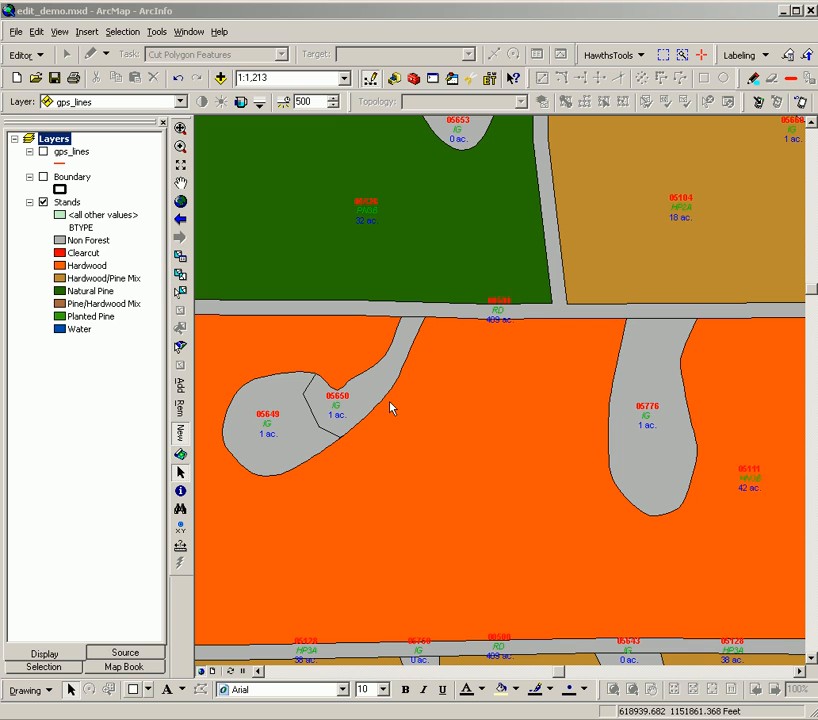
mouse_move(304, 418)
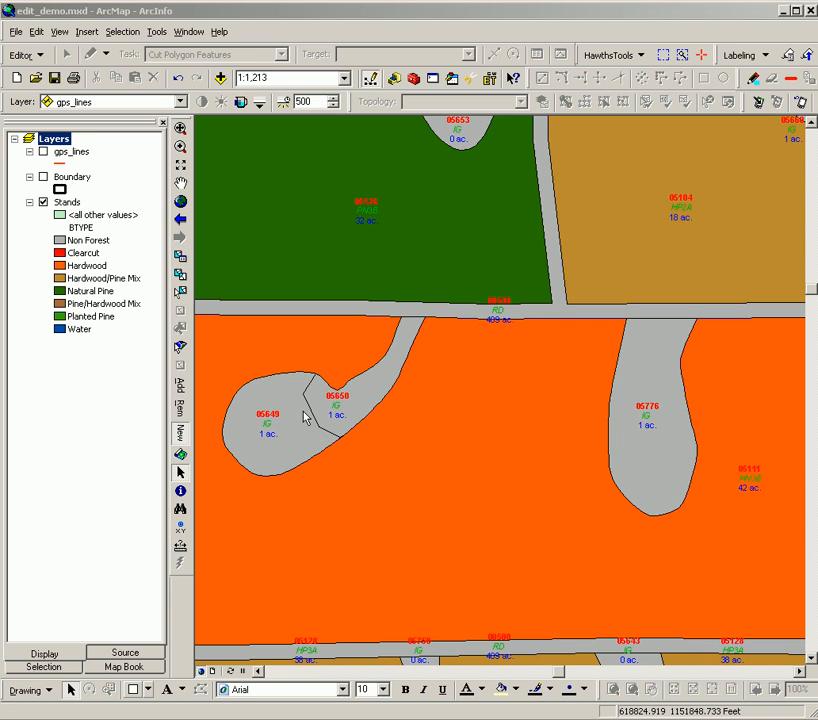
mouse_move(302, 414)
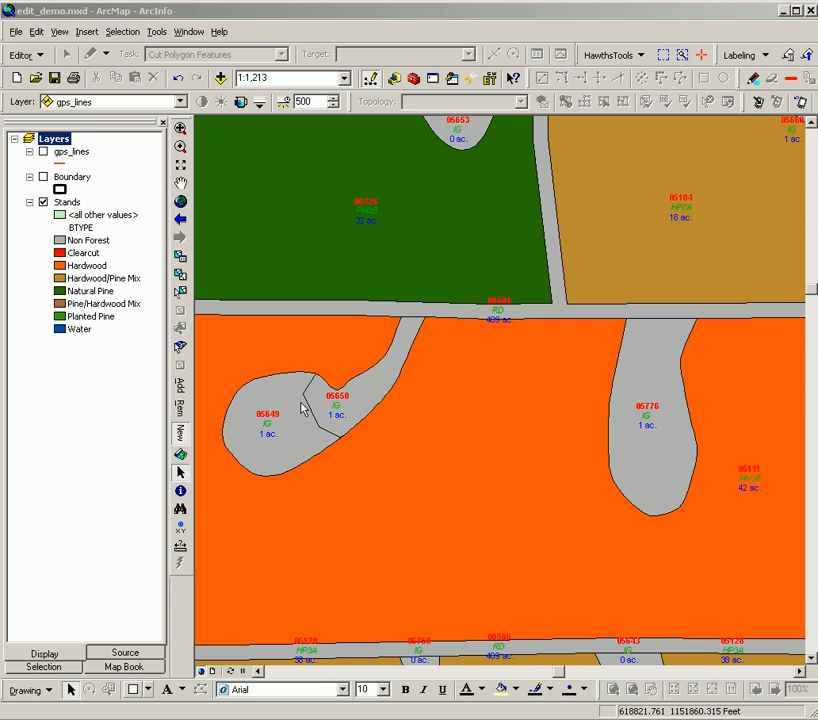
mouse_move(304, 410)
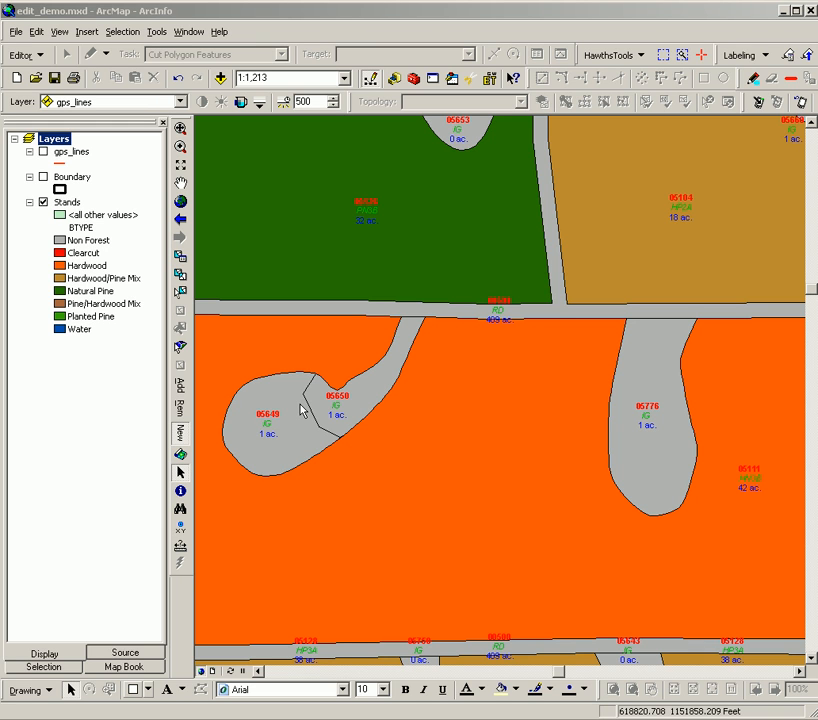
mouse_move(316, 418)
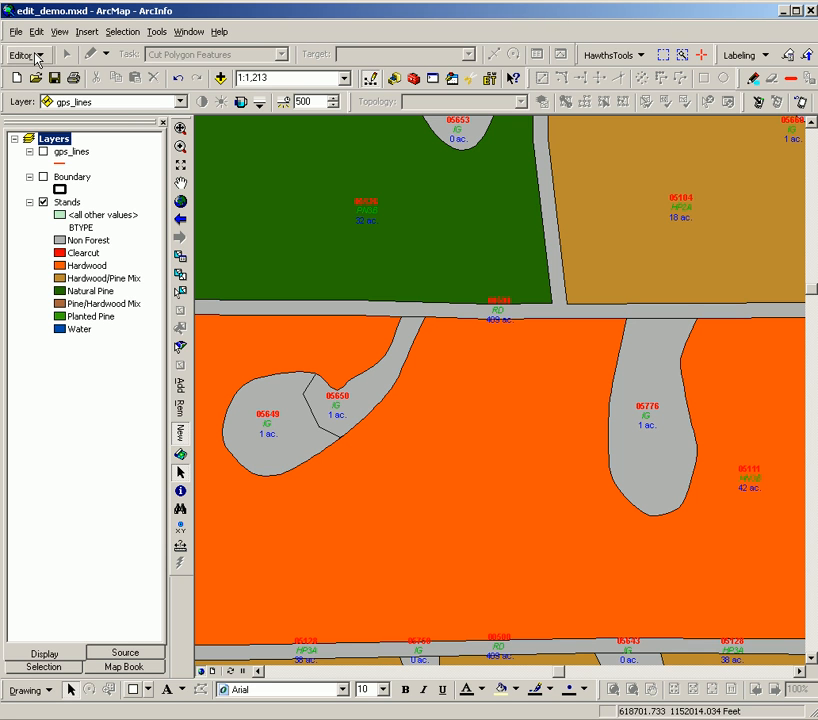
Start editing, select stands 05649 and 05650, and bring up the Merge dialog for them.
left_click(24, 54)
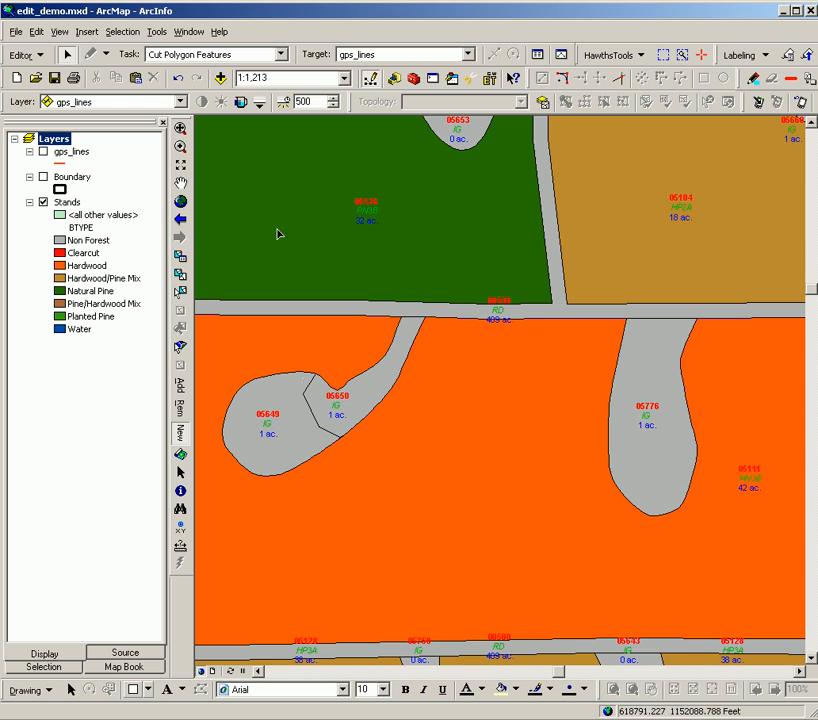
mouse_move(292, 404)
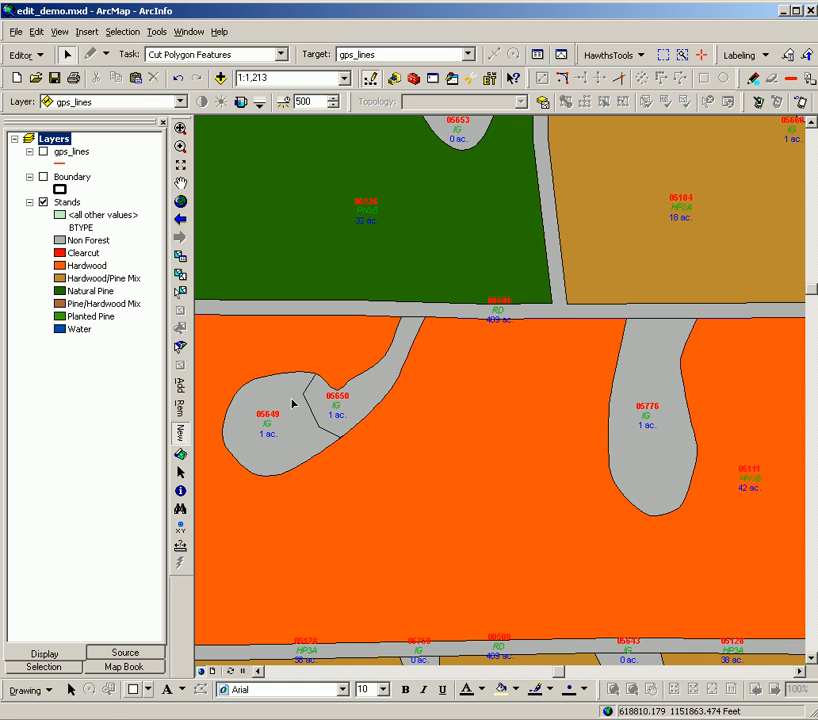
left_click(328, 430)
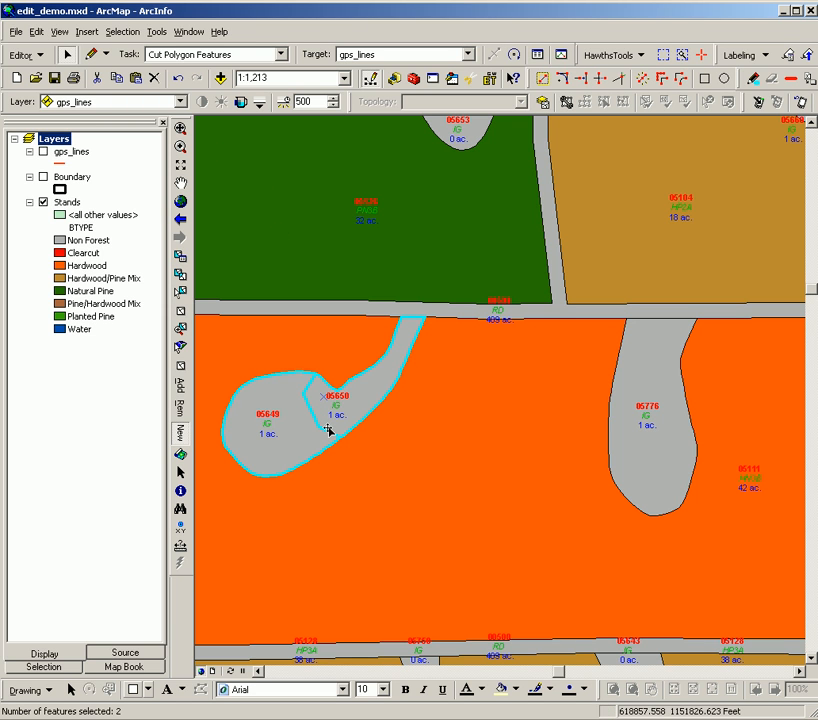
mouse_move(292, 348)
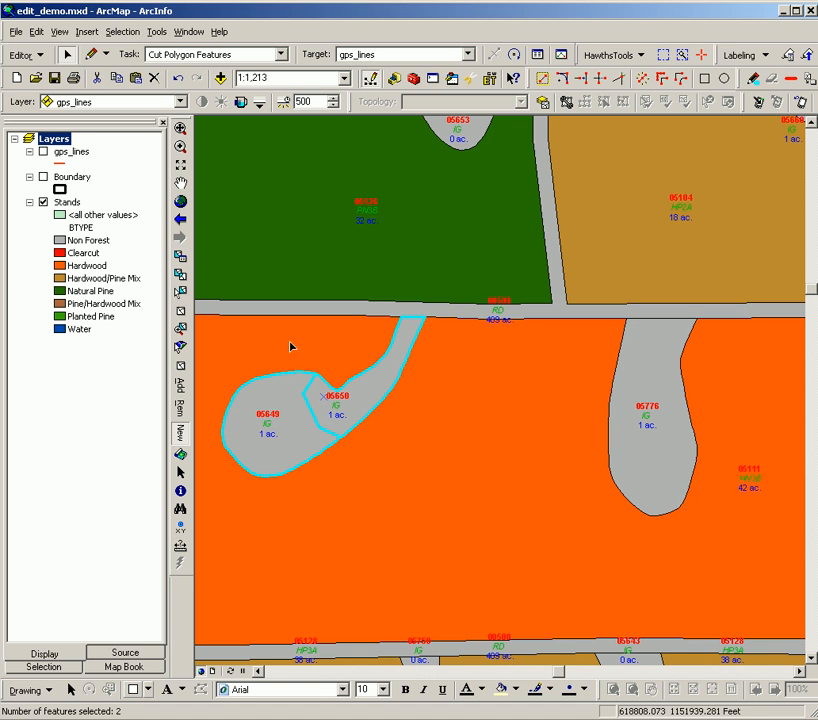
left_click(24, 54)
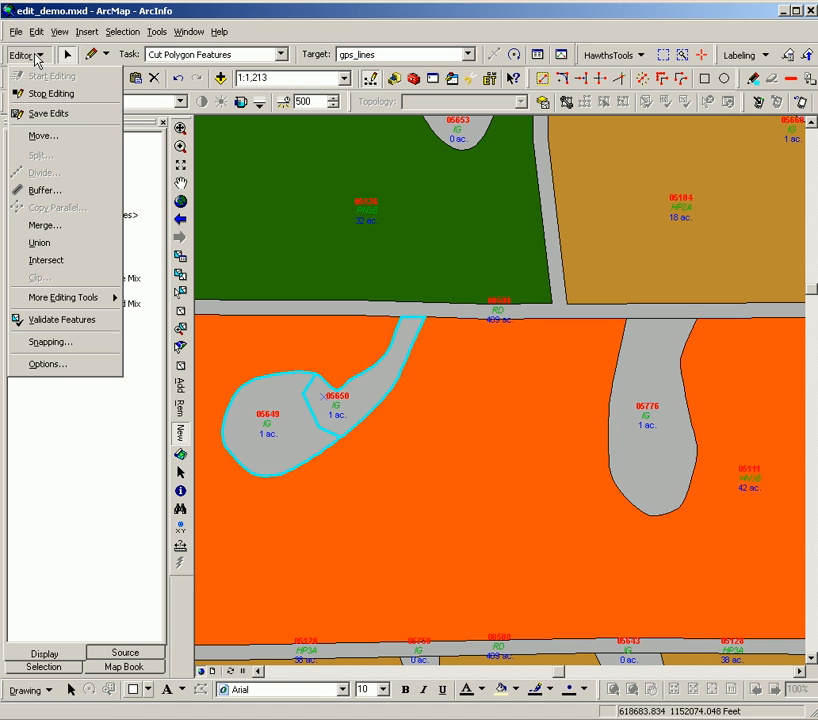
mouse_move(44, 224)
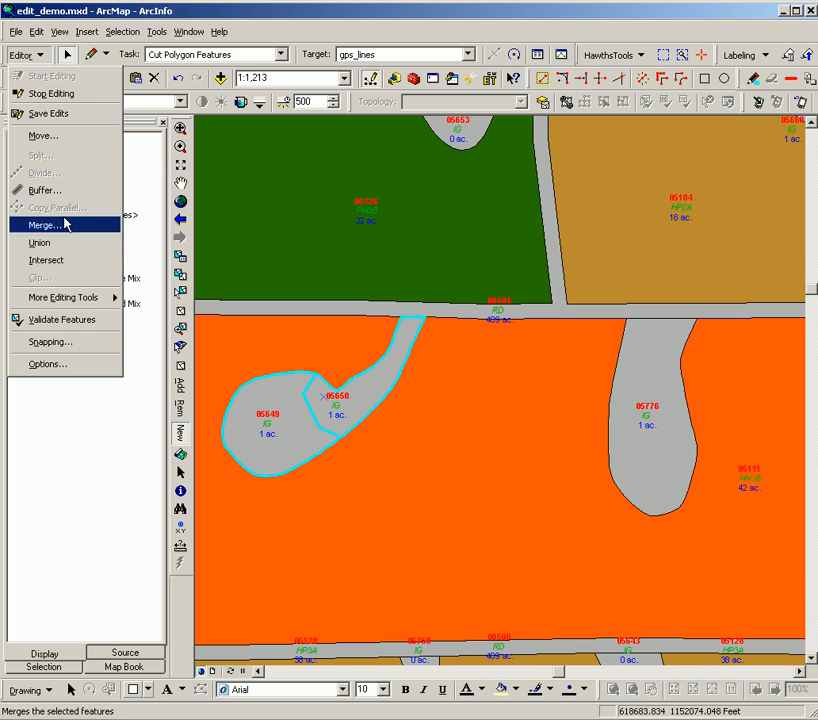
left_click(44, 224)
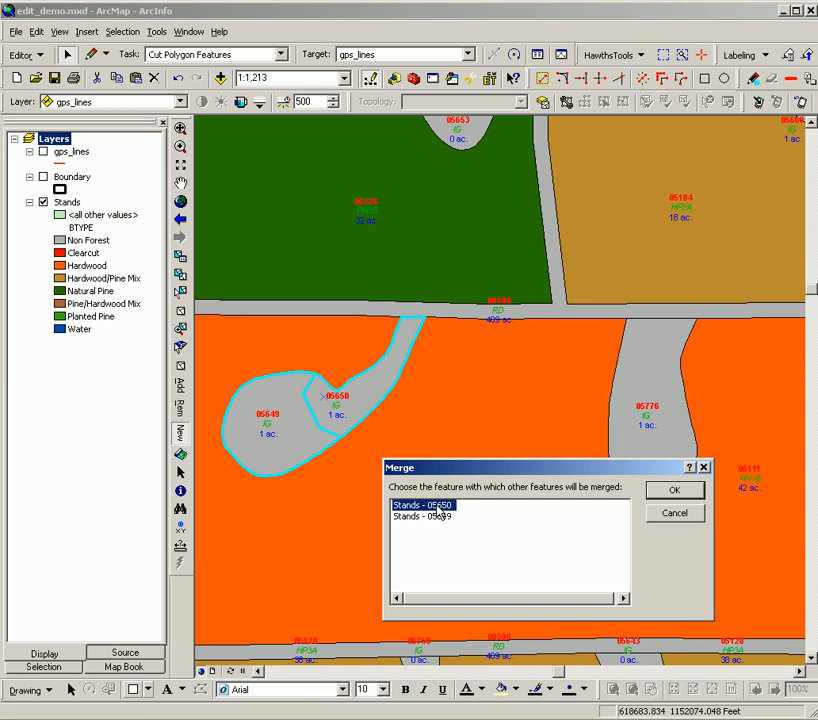
Merge the two stands into one polygon keeping 'Stands - 05649' attributes.
left_click(420, 516)
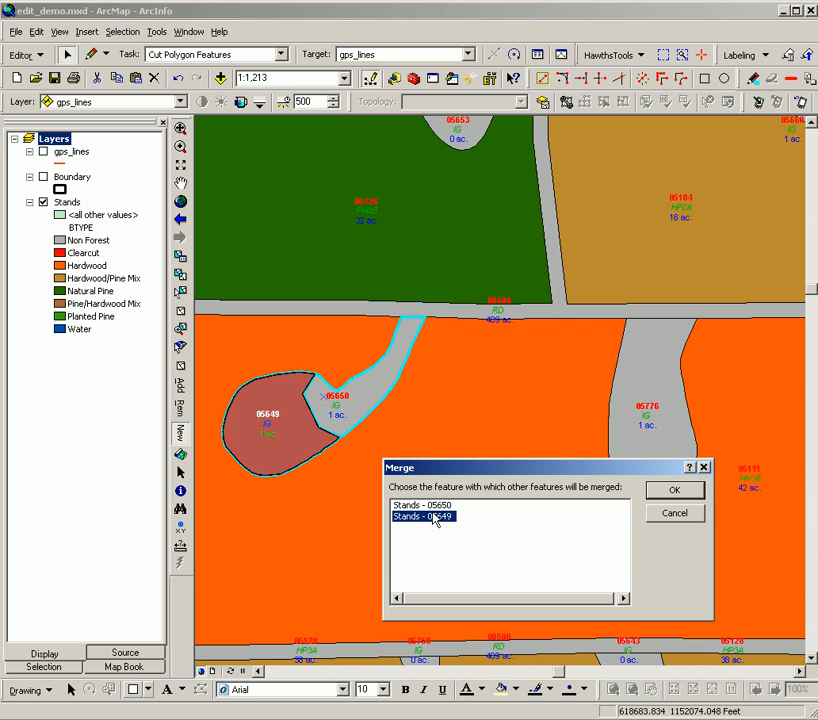
left_click(420, 516)
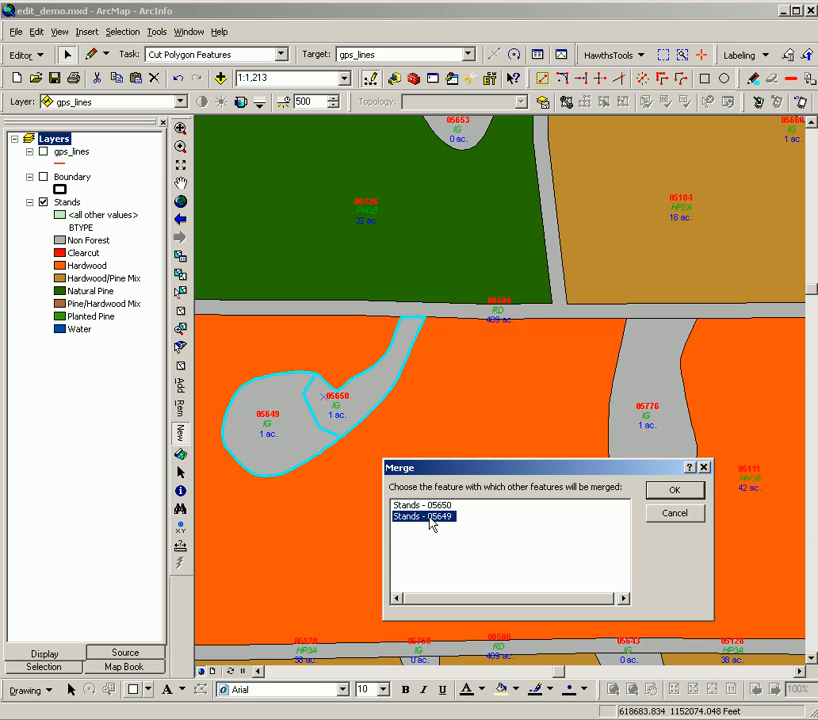
mouse_move(430, 524)
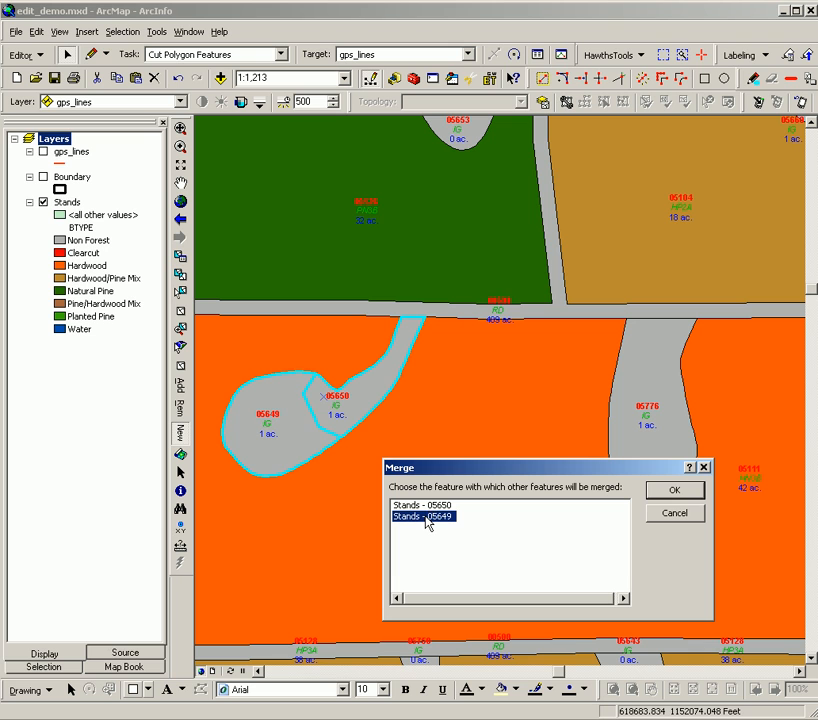
mouse_move(426, 528)
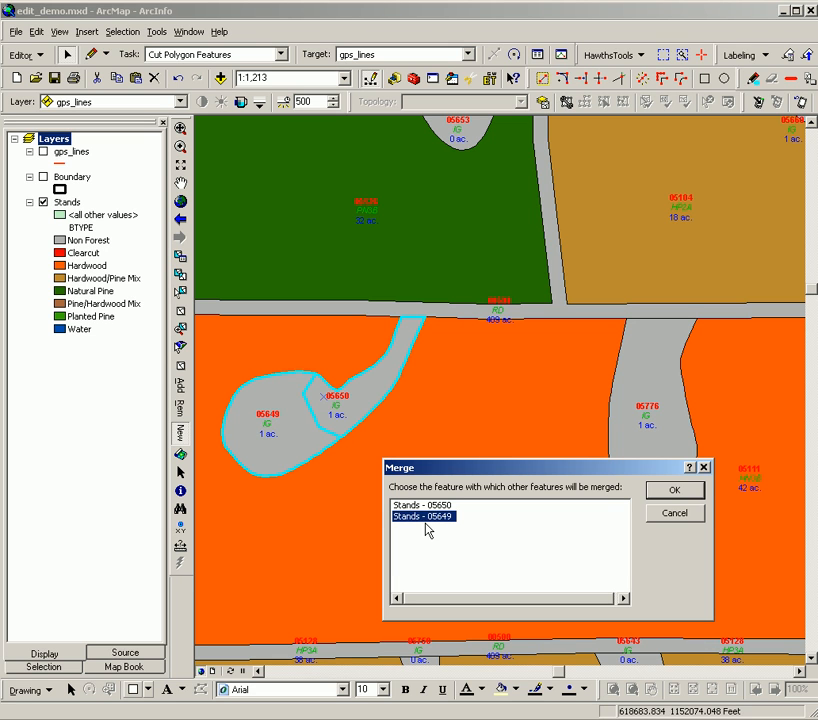
mouse_move(308, 444)
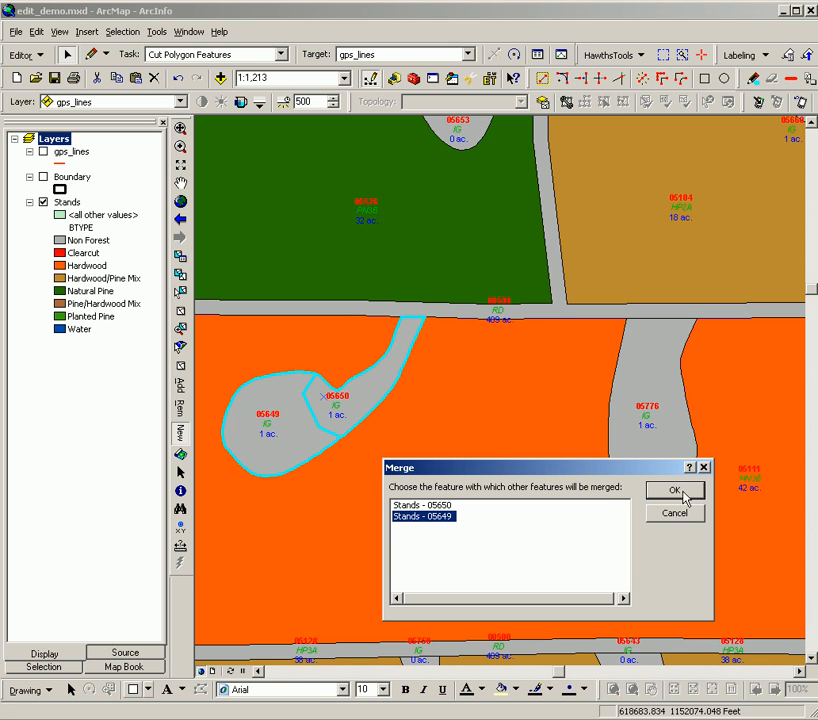
left_click(674, 490)
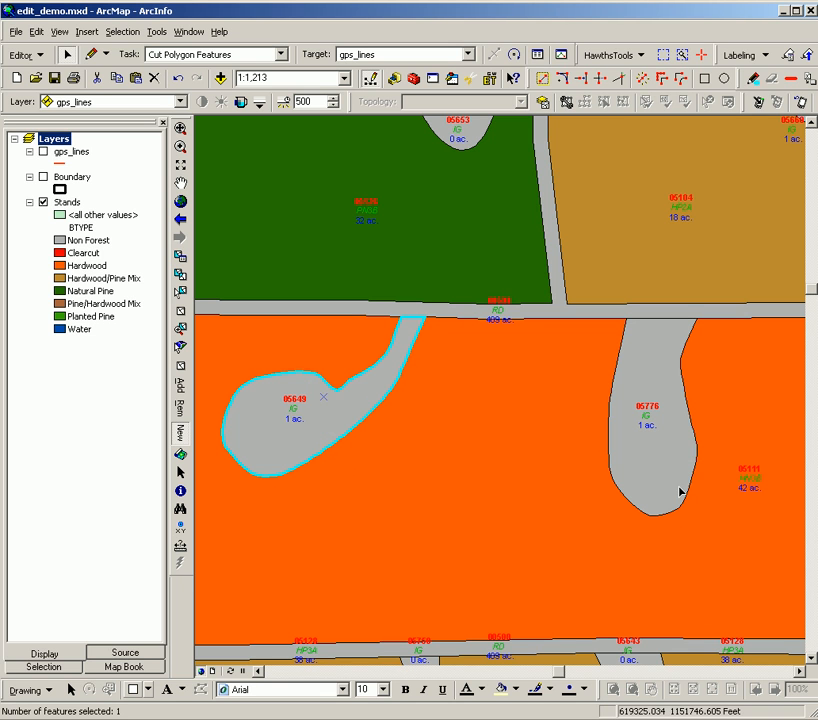
mouse_move(336, 486)
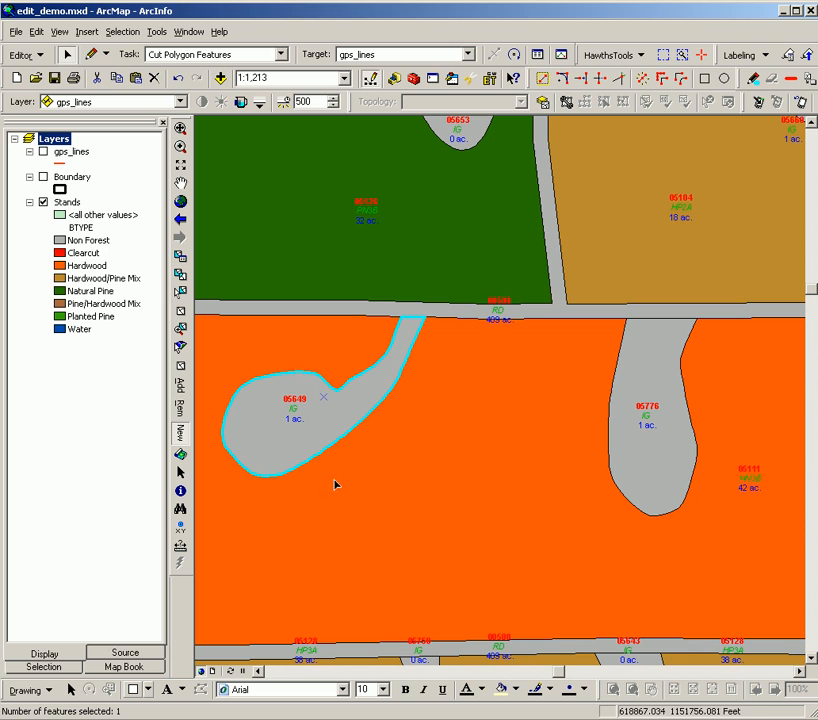
mouse_move(382, 520)
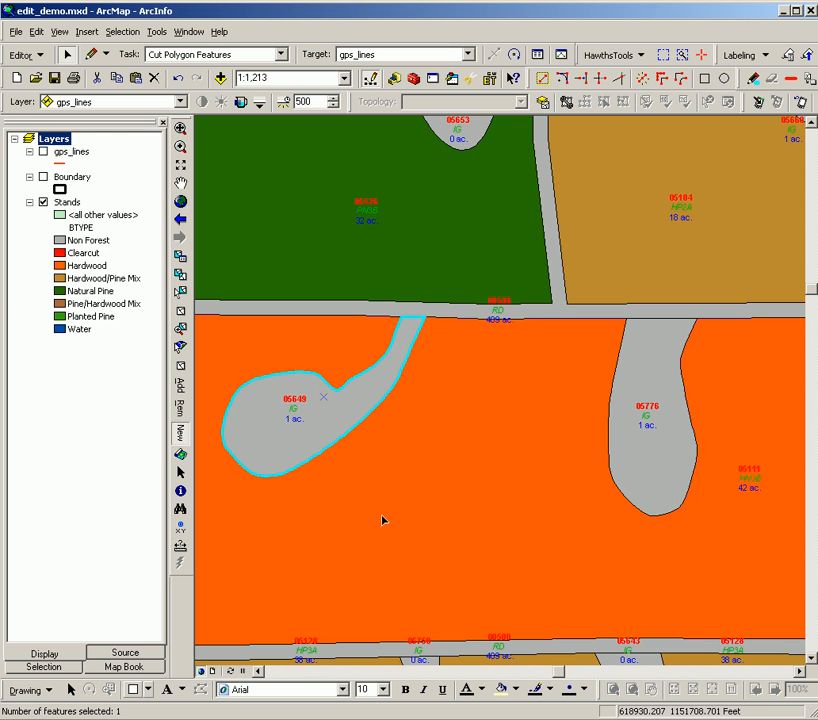